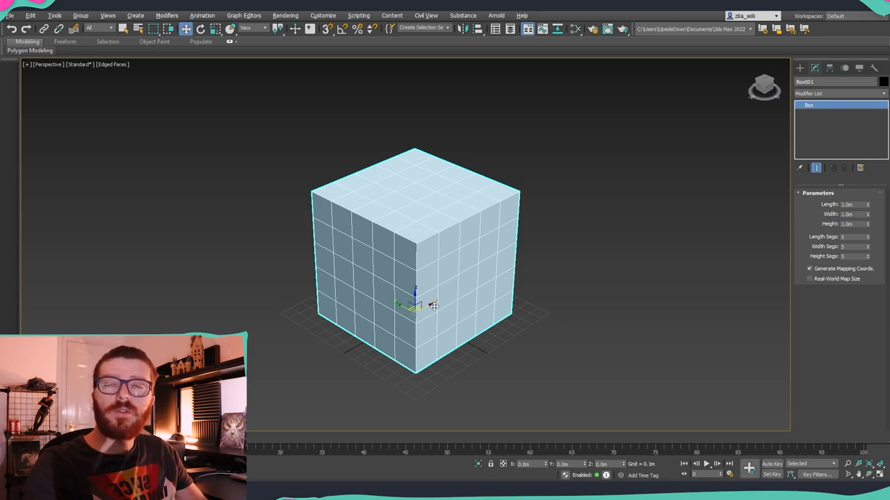
# Step: Add an Edit Poly modifier to the subdivided box from the right-click modifier list
pyautogui.rightClick(431, 307)
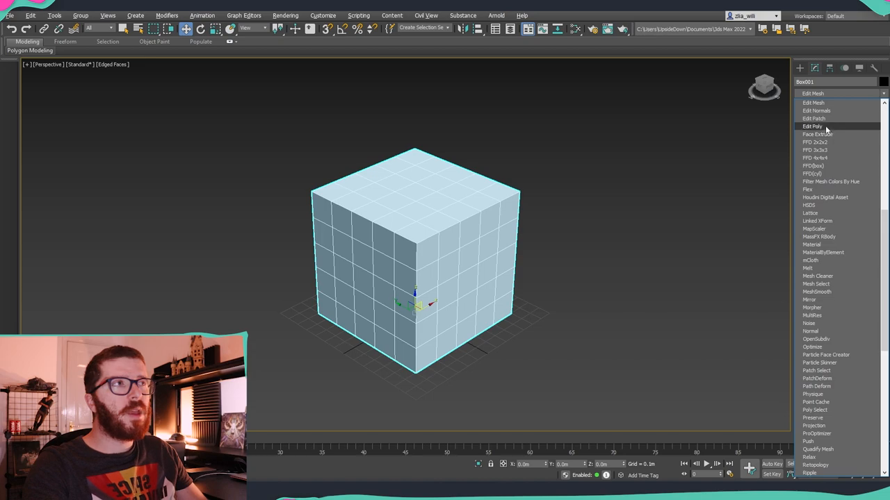
pyautogui.click(812, 126)
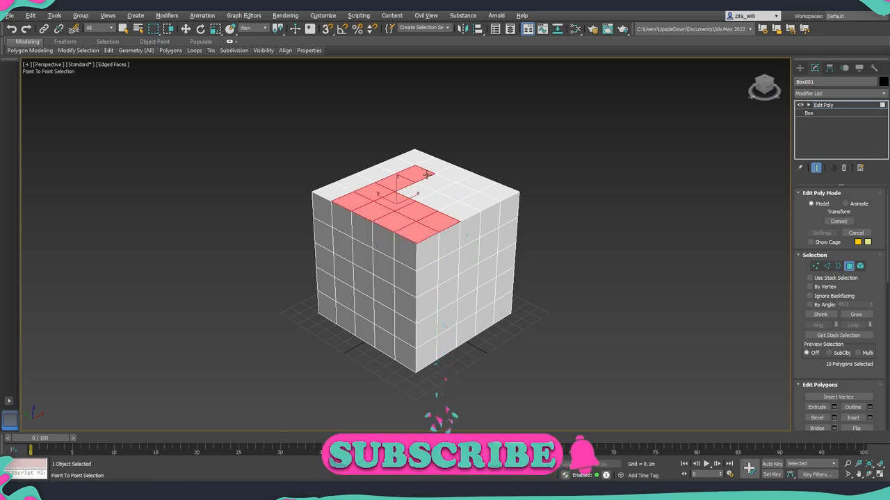
# Step: Clear the L-shaped selection of top faces, leaving no faces picked
pyautogui.click(456, 212)
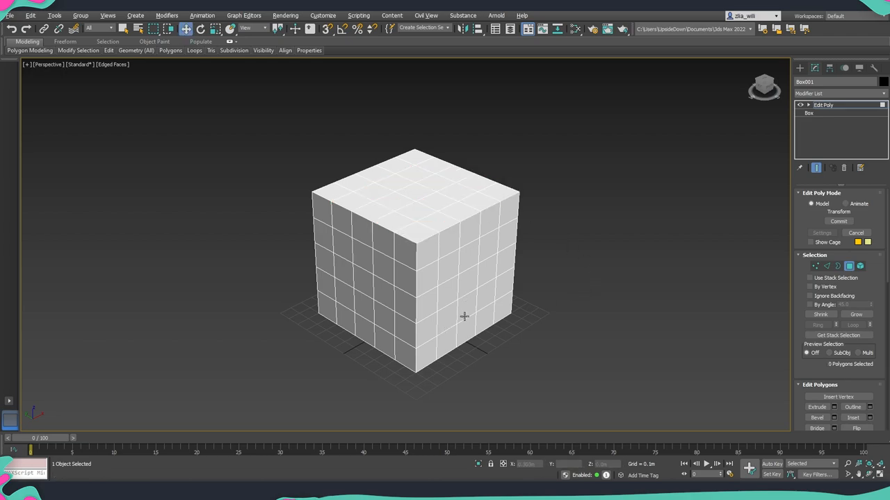
pyautogui.moveTo(443, 326)
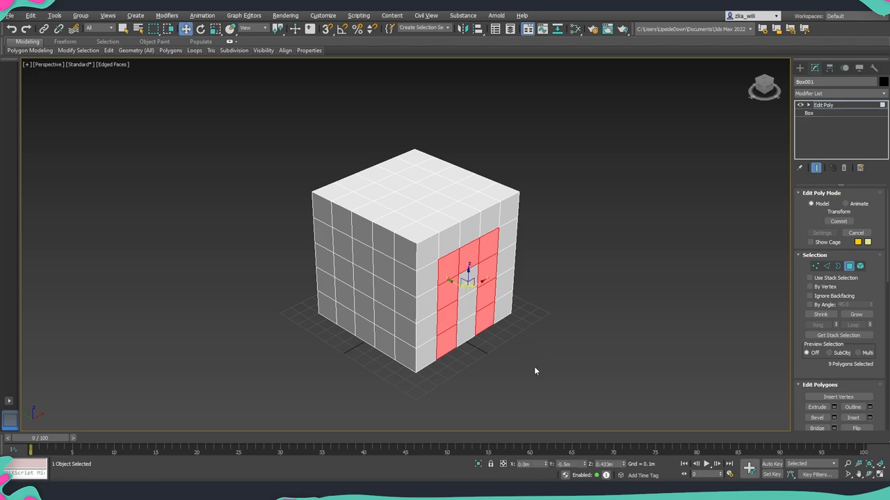
pyautogui.moveTo(491, 358)
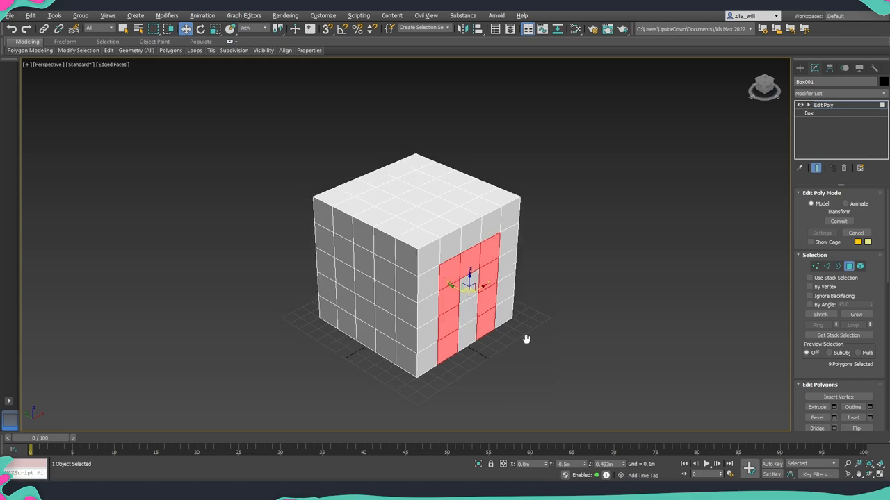
# Step: Smart-extrude the two front face strips outward into a pair of pillars
pyautogui.moveTo(525, 339); pyautogui.dragTo(456, 299)
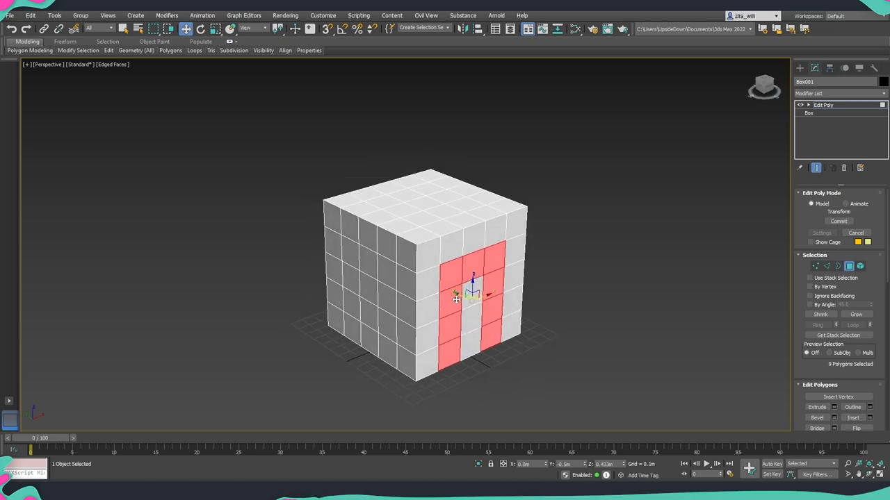
pyautogui.moveTo(467, 306)
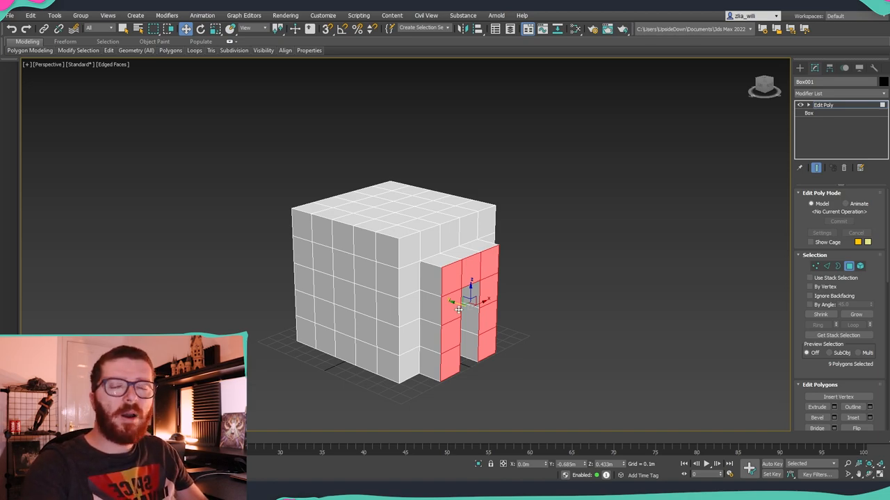
pyautogui.moveTo(559, 300)
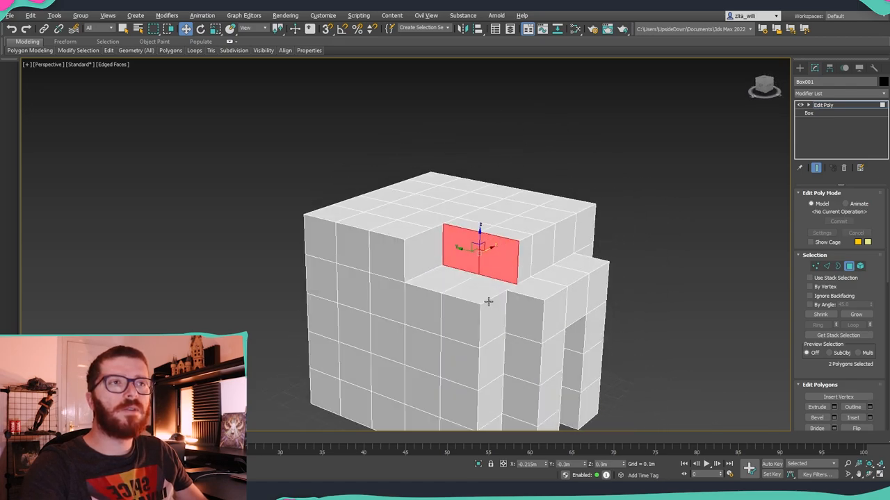
# Step: Smart-extrude the selected top face down into the box to open a square hole
pyautogui.moveTo(486, 302); pyautogui.dragTo(509, 315)
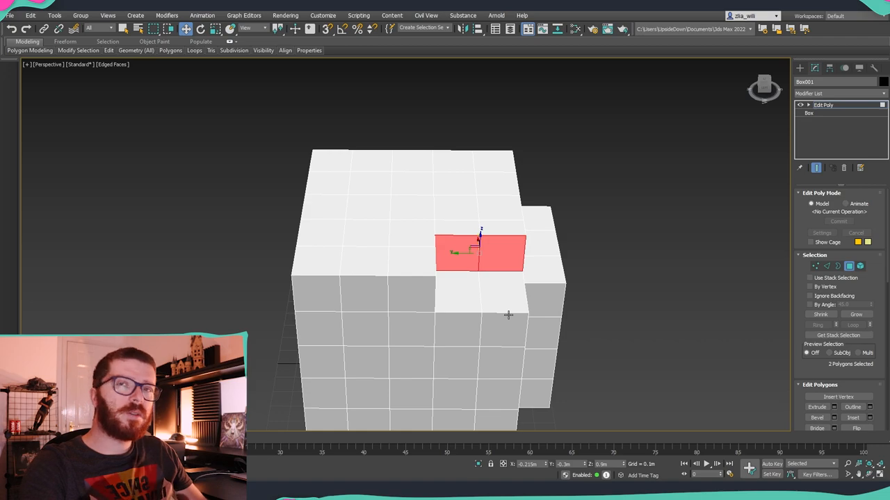
pyautogui.moveTo(508, 314); pyautogui.dragTo(433, 267)
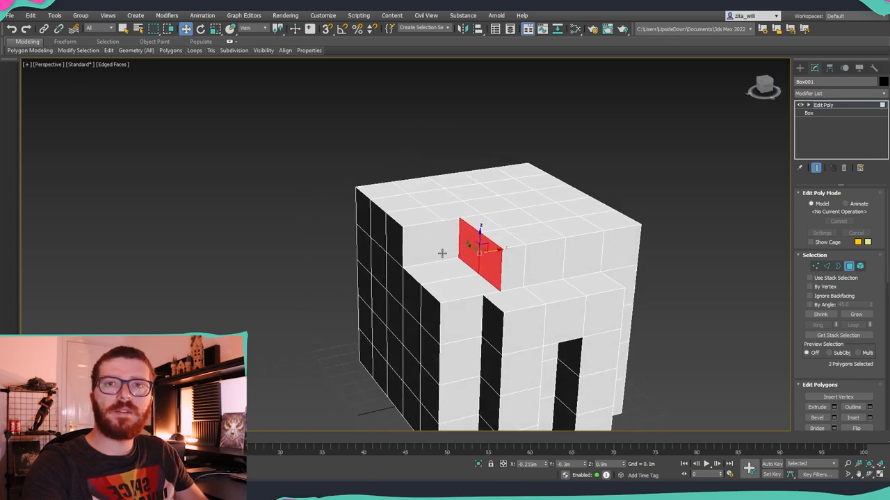
pyautogui.moveTo(465, 210)
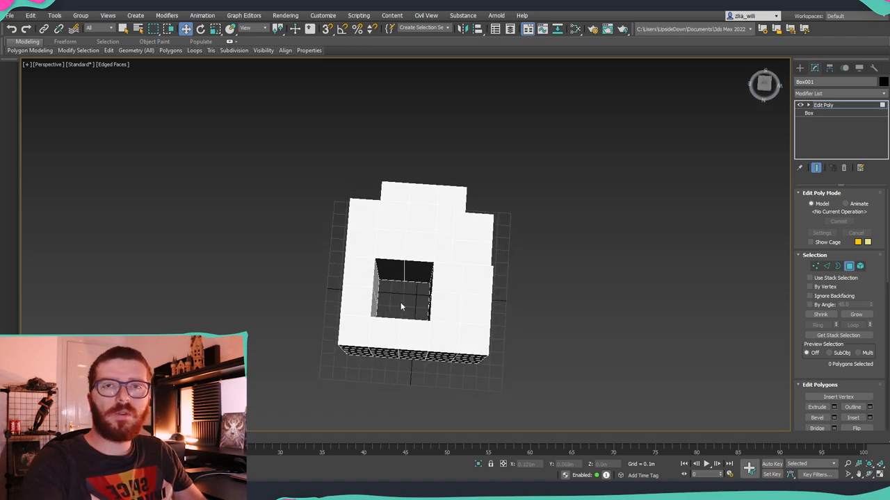
pyautogui.moveTo(405, 294)
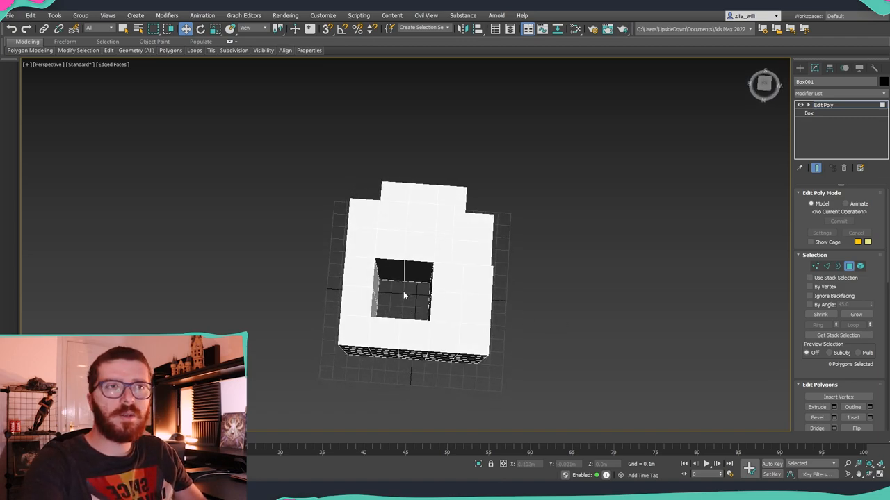
# Step: Smart-extrude several chosen top faces downward to form inward notches in the box top
pyautogui.moveTo(410, 278); pyautogui.dragTo(395, 242)
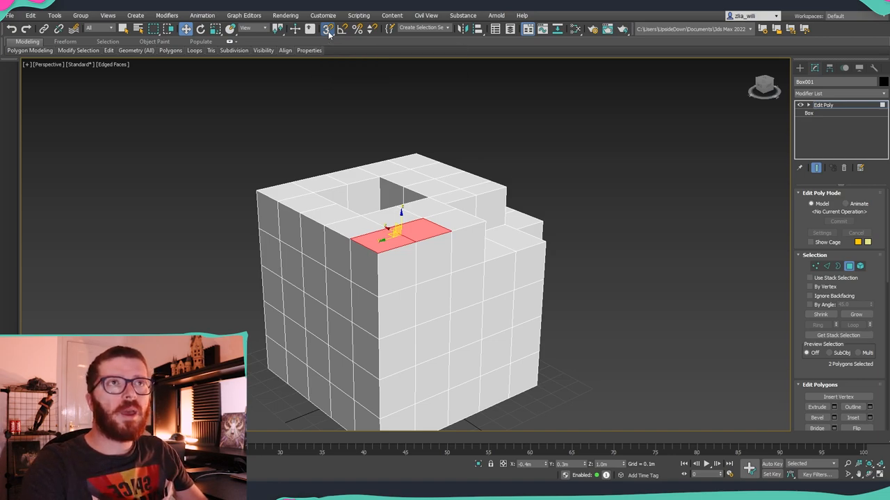
pyautogui.click(326, 28)
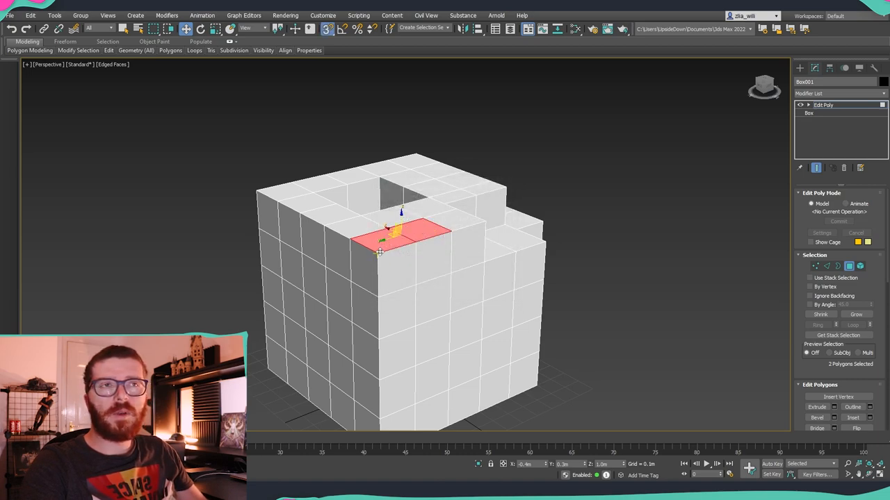
pyautogui.moveTo(401, 236); pyautogui.dragTo(400, 287)
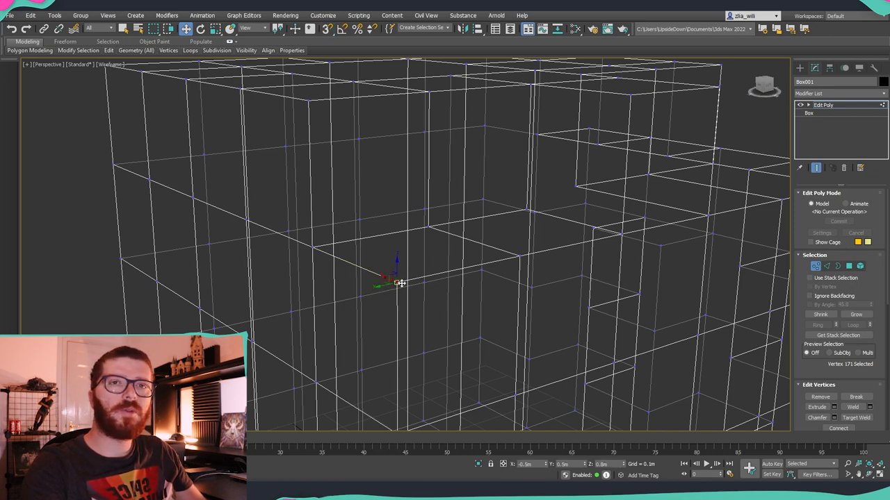
pyautogui.moveTo(511, 256)
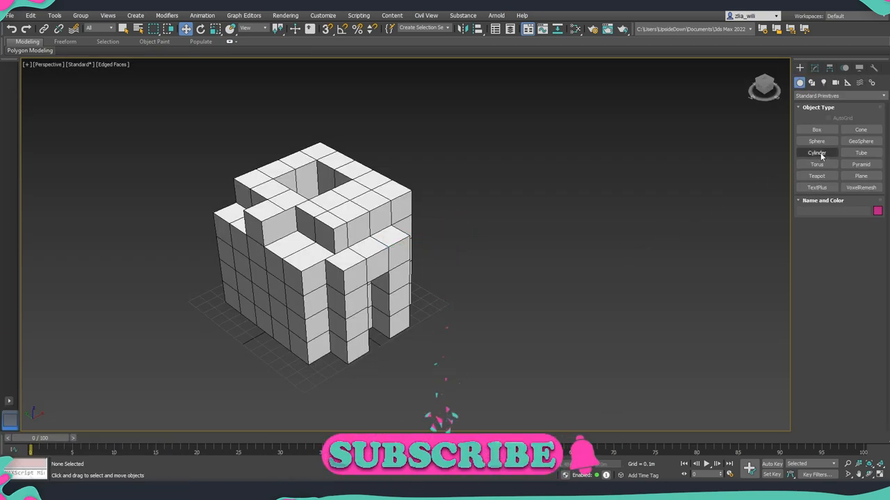
# Step: Create two flat cylinders beside the box, assign the default white material and convert to Editable Poly
pyautogui.click(816, 152)
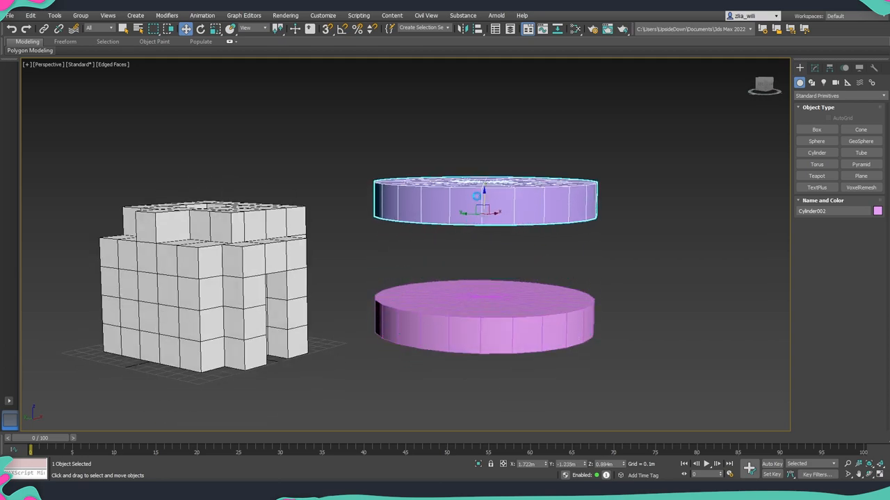
pyautogui.click(587, 28)
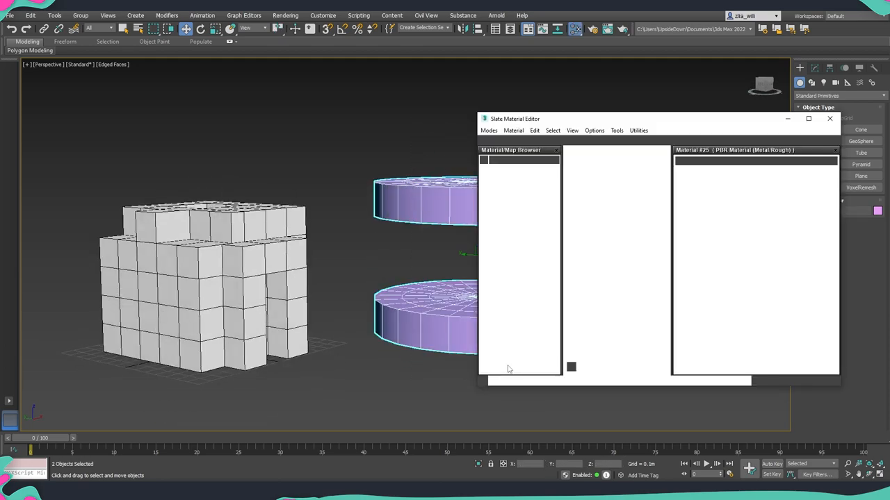
pyautogui.click(829, 120)
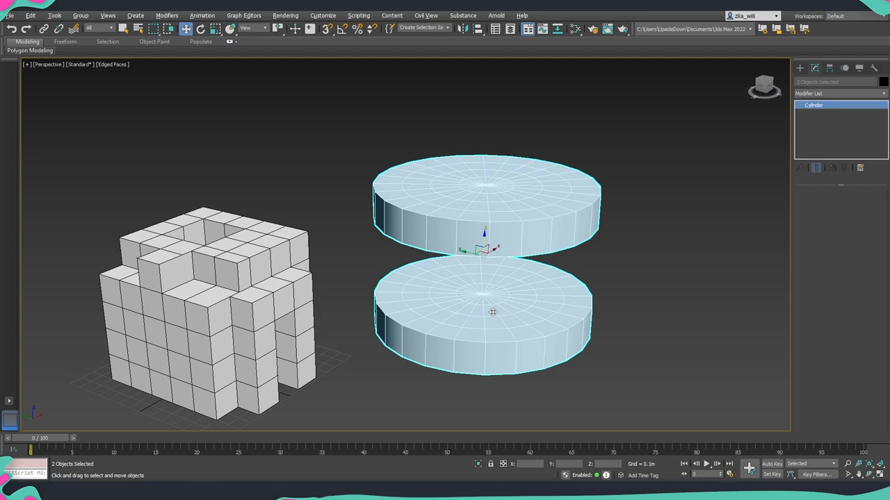
pyautogui.click(492, 314)
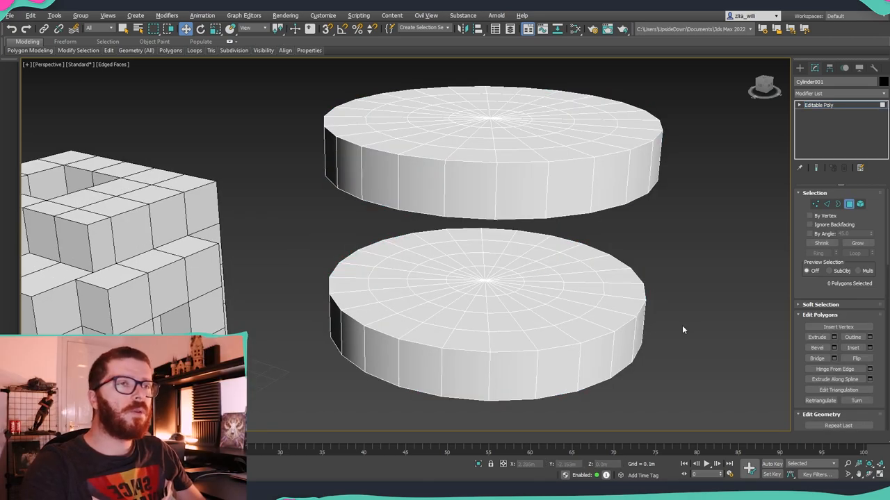
# Step: Attach the second cylinder to the first and start the Cut tool on the top cylinder's underside
pyautogui.click(445, 347)
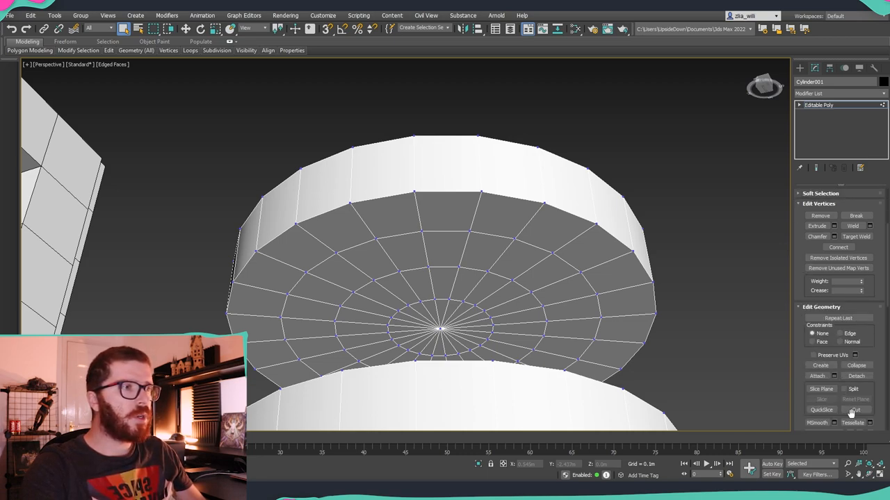
pyautogui.click(856, 412)
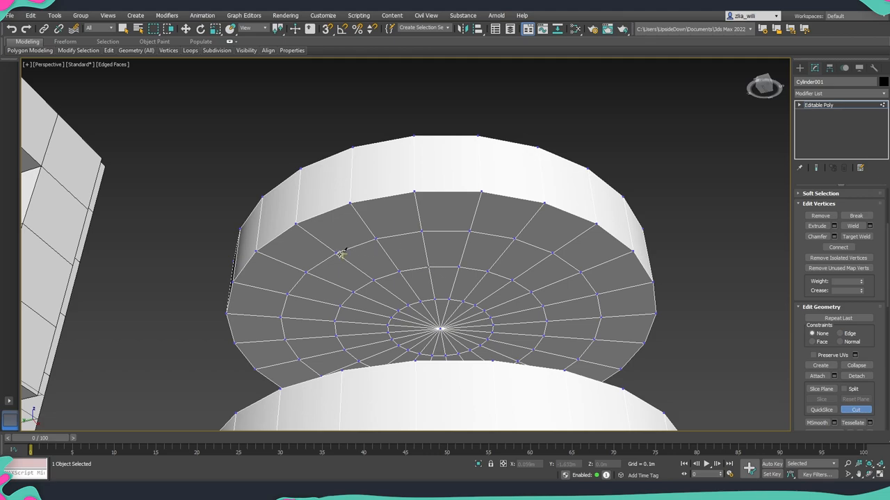
pyautogui.moveTo(400, 225)
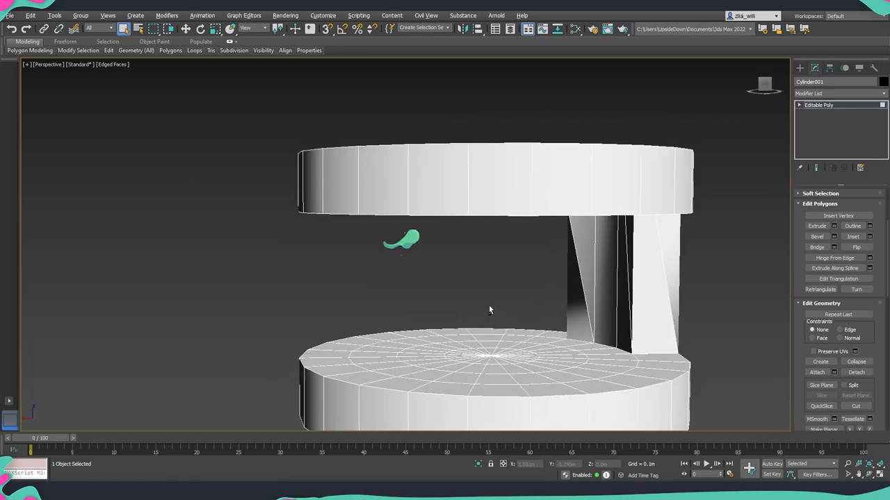
# Step: Smart-extrude the cut rectangle down as a bridge and snap its vertices onto the lower cylinder
pyautogui.moveTo(489, 308); pyautogui.dragTo(436, 276)
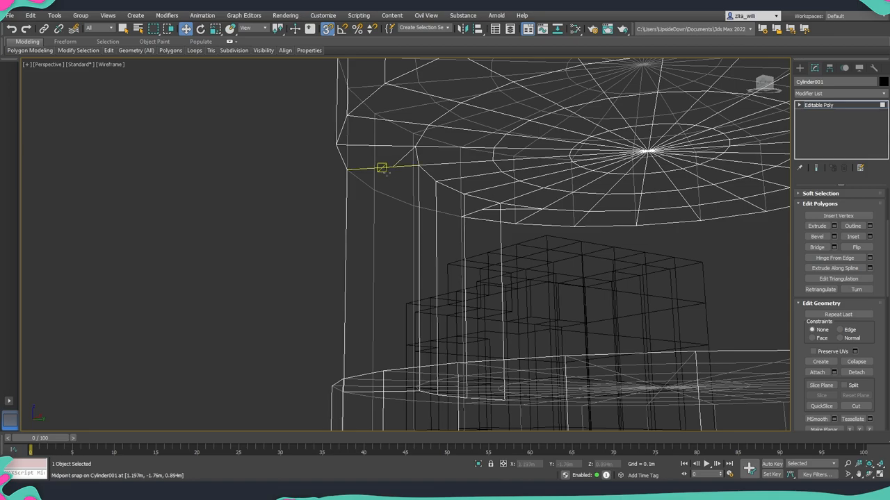
pyautogui.moveTo(382, 168); pyautogui.dragTo(436, 211)
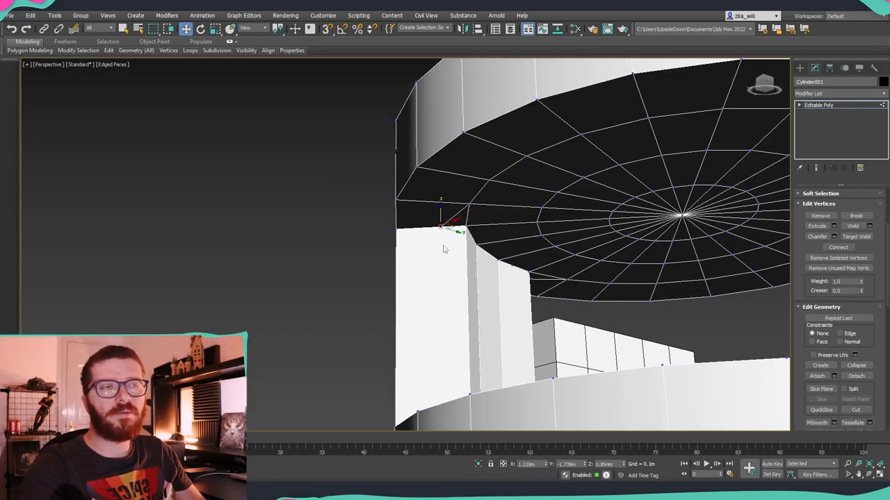
pyautogui.moveTo(444, 251); pyautogui.dragTo(453, 299)
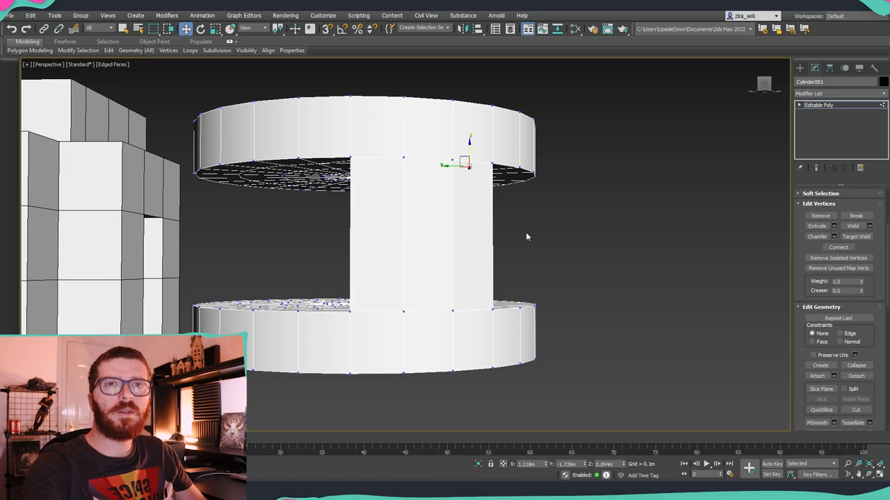
pyautogui.moveTo(467, 248)
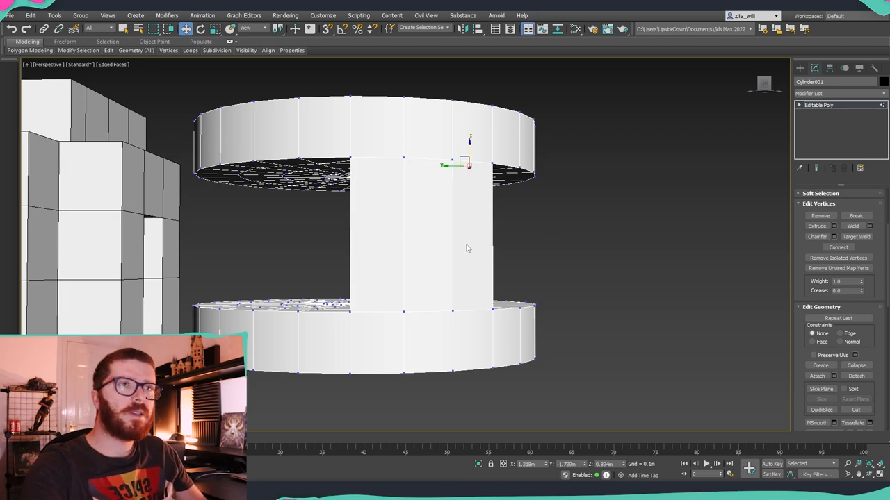